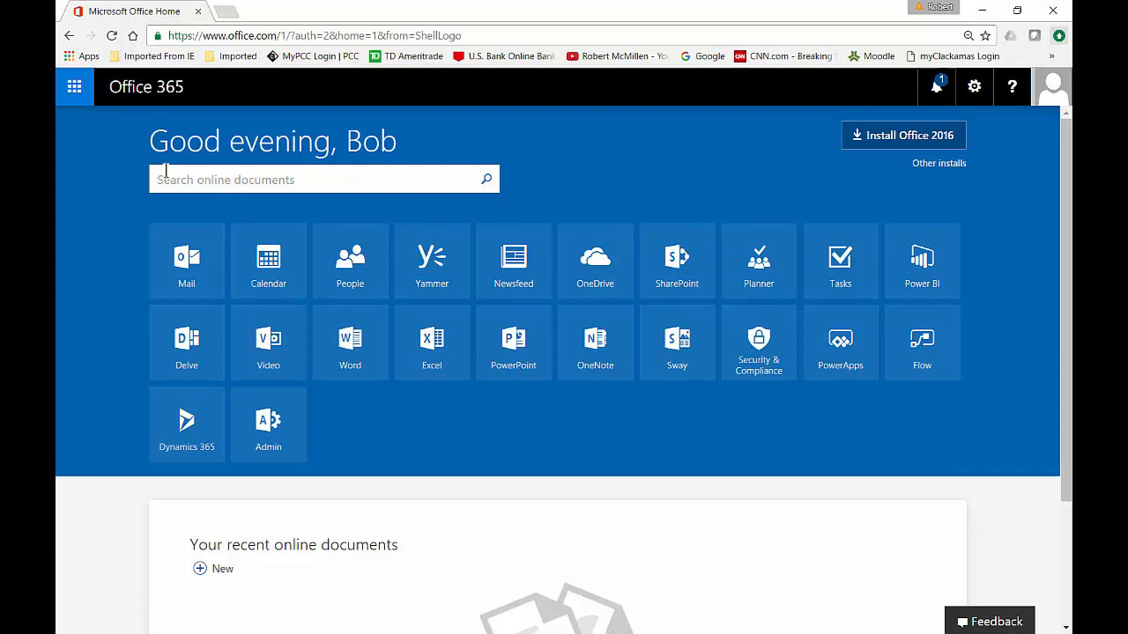
Show the list of Office apps from the app launcher
click(74, 87)
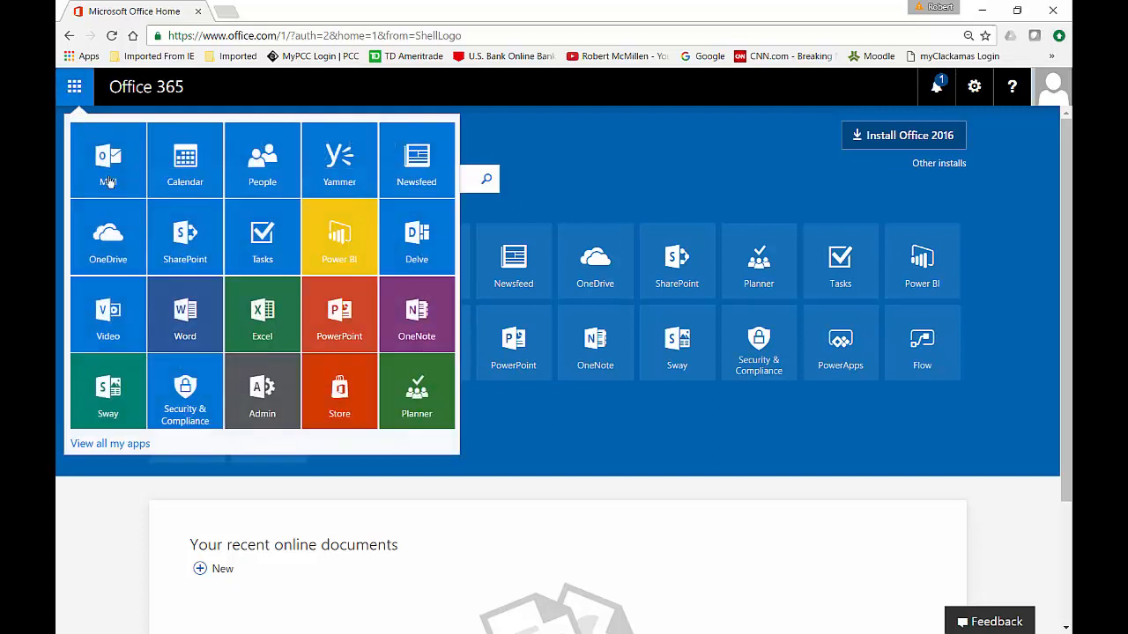
mouse_move(261, 392)
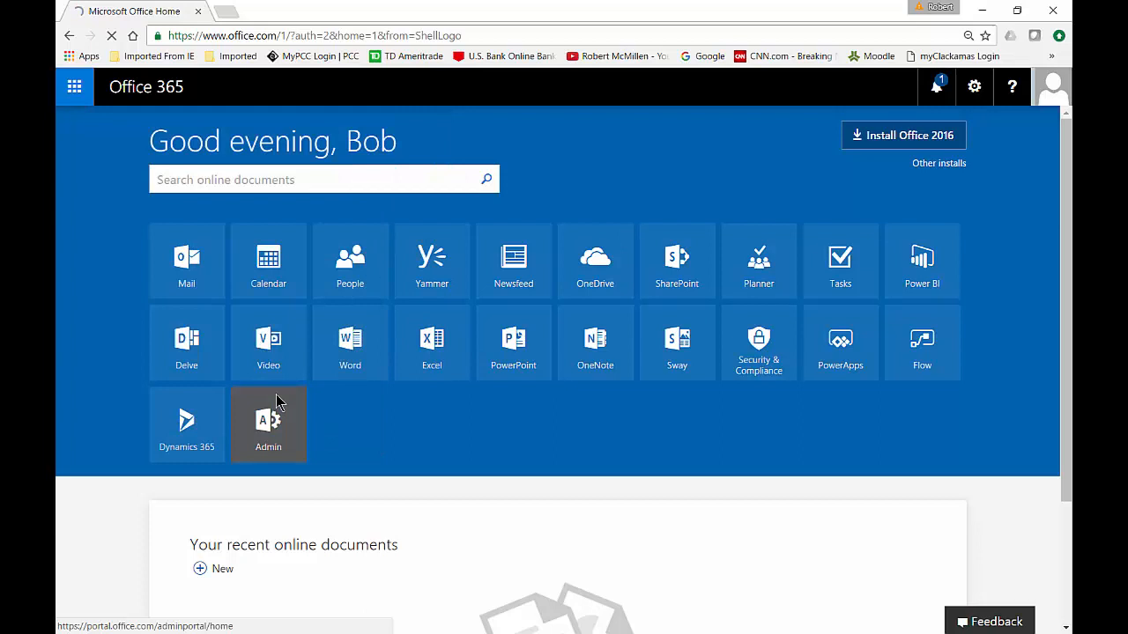
Open the Admin center and choose 'Edit a user' to list accounts
click(268, 425)
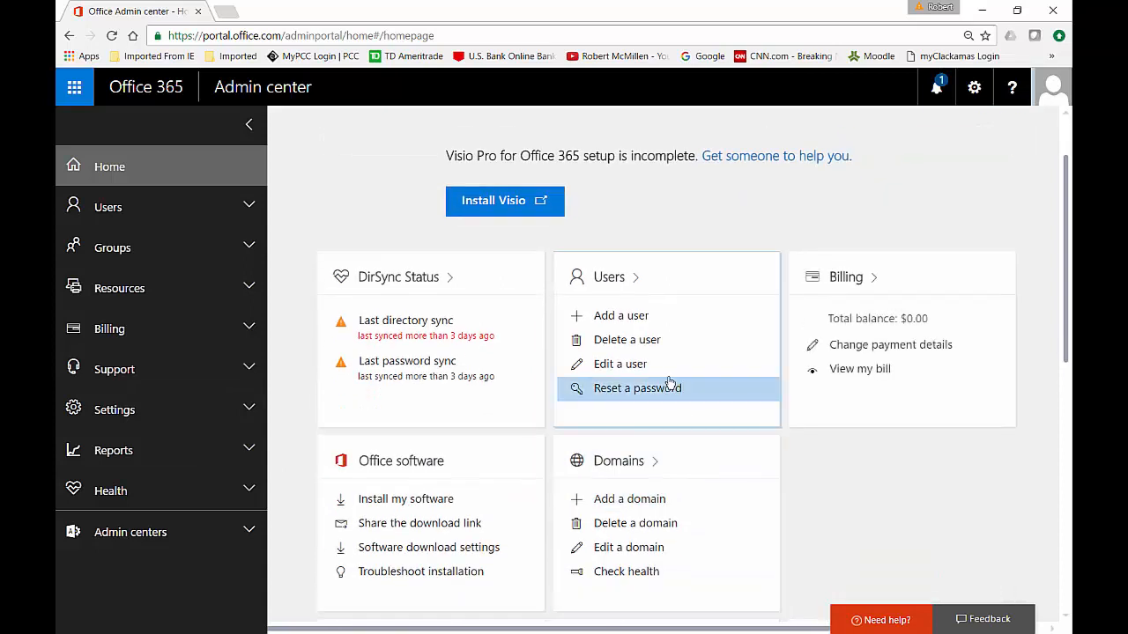
mouse_move(620, 364)
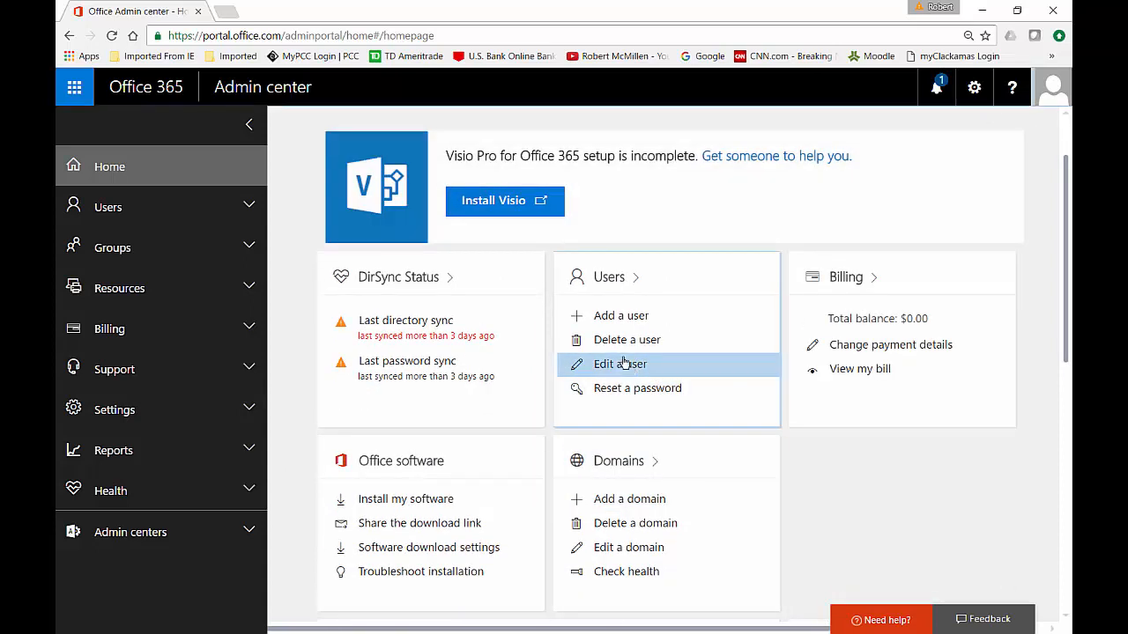
click(619, 363)
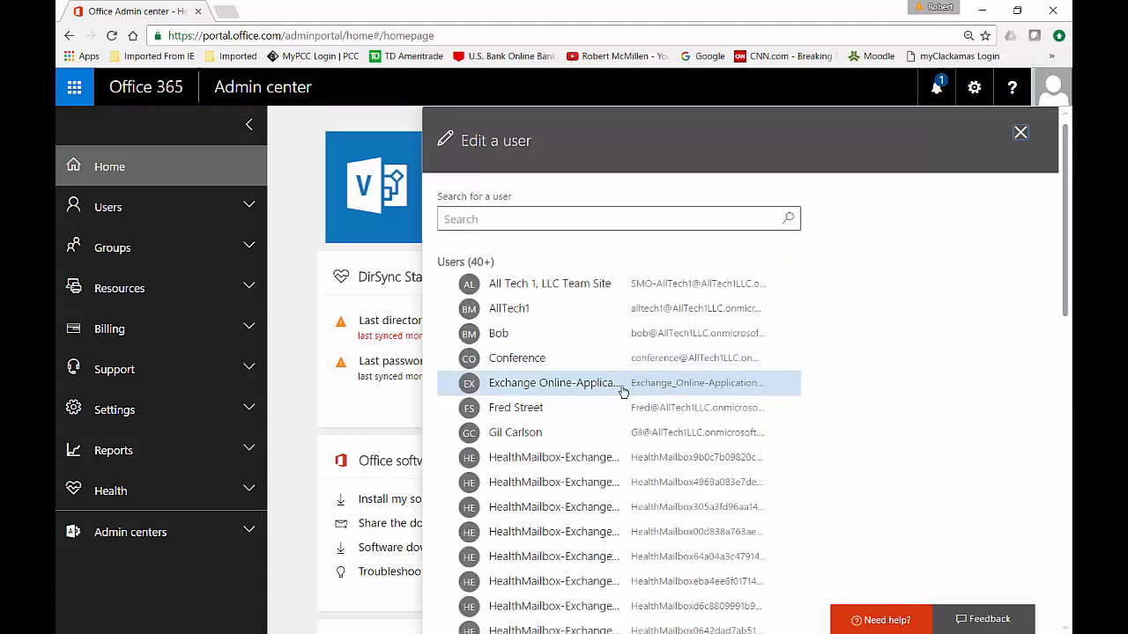
mouse_move(579, 413)
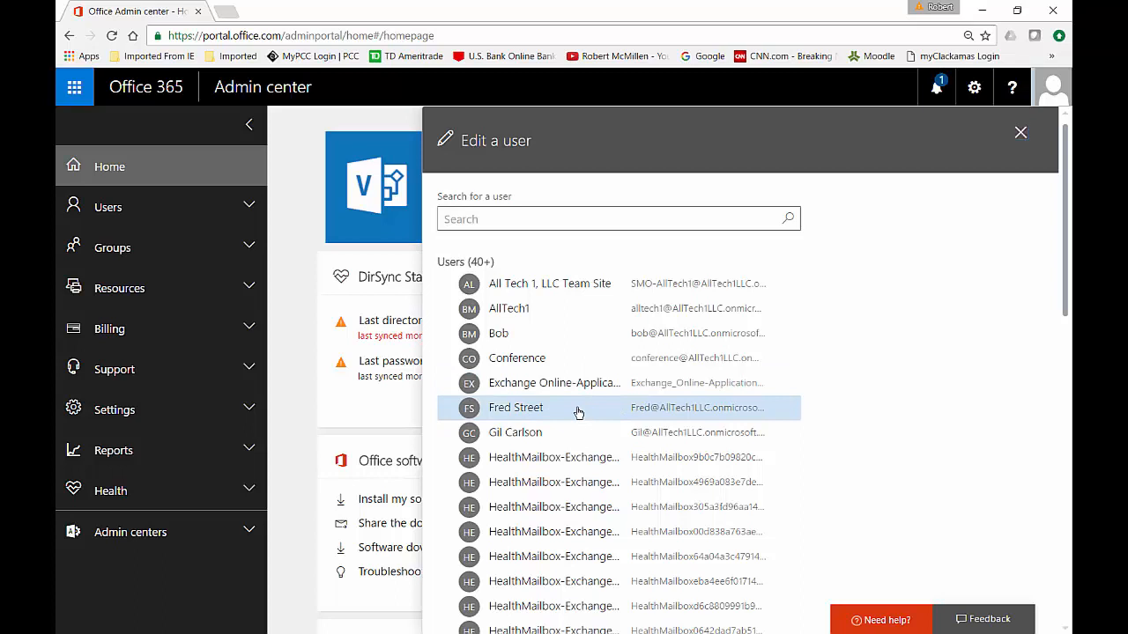
click(515, 407)
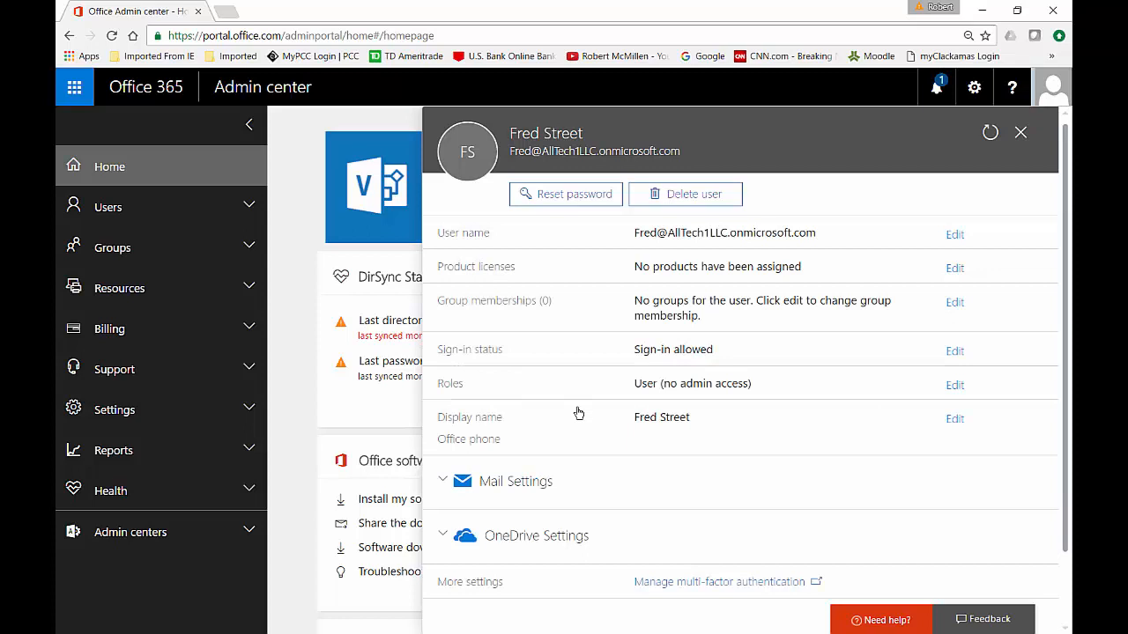
scroll(down, 3)
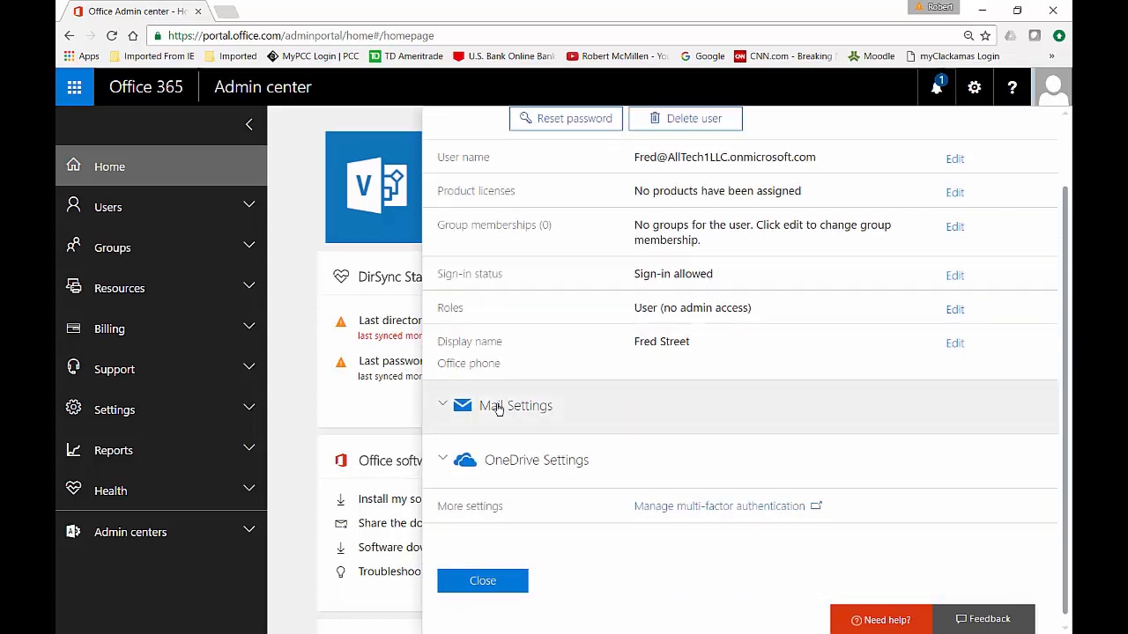
click(516, 406)
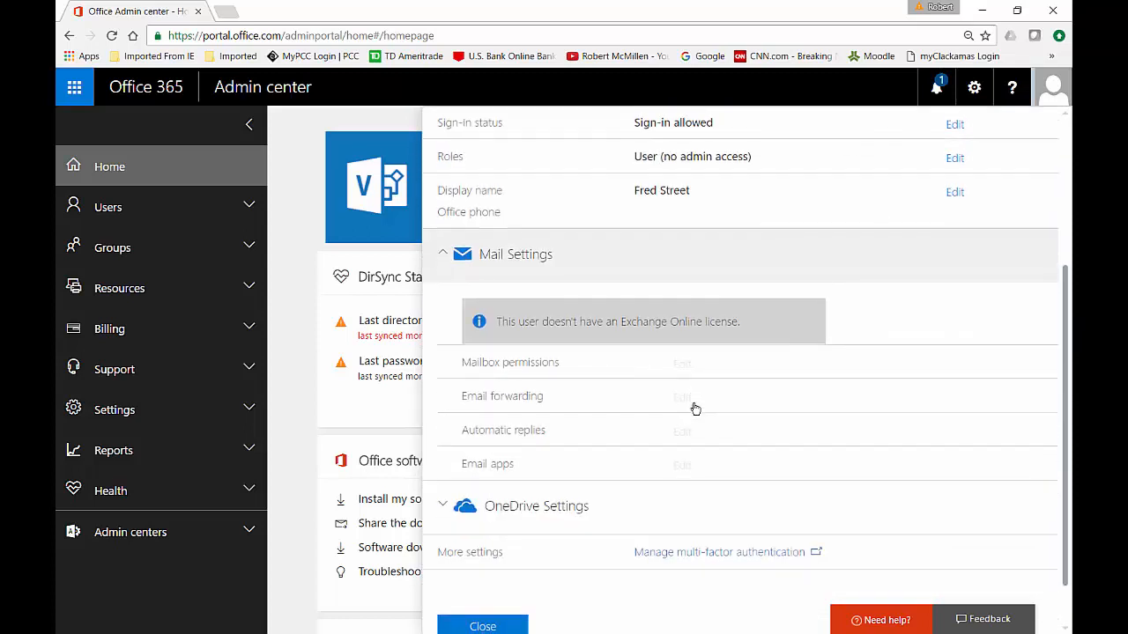
mouse_move(577, 344)
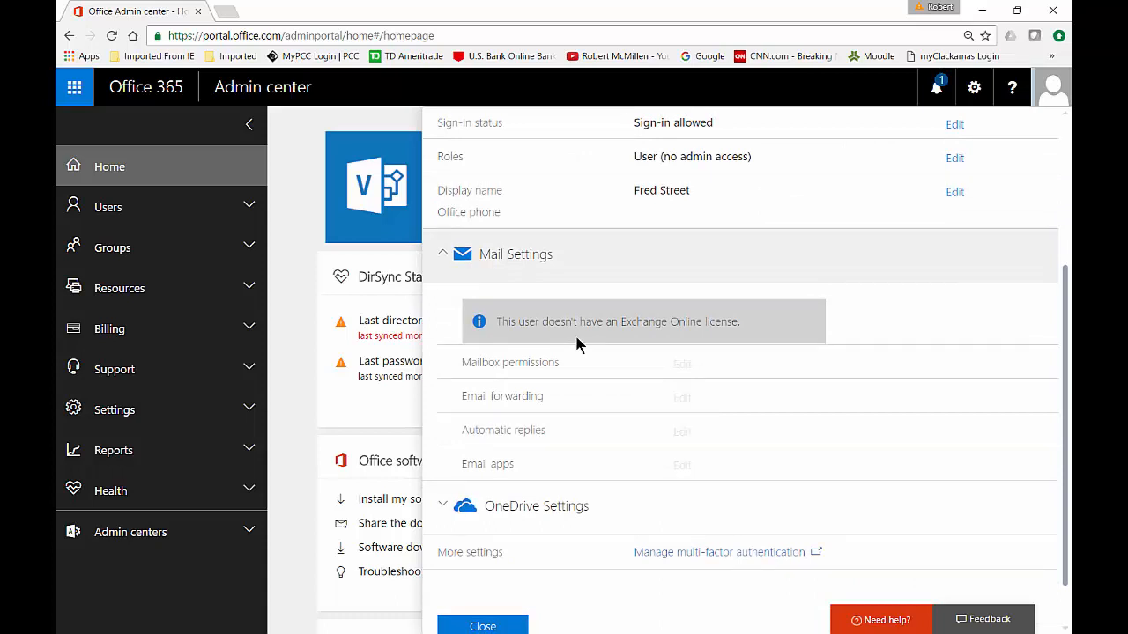
scroll(up, 3)
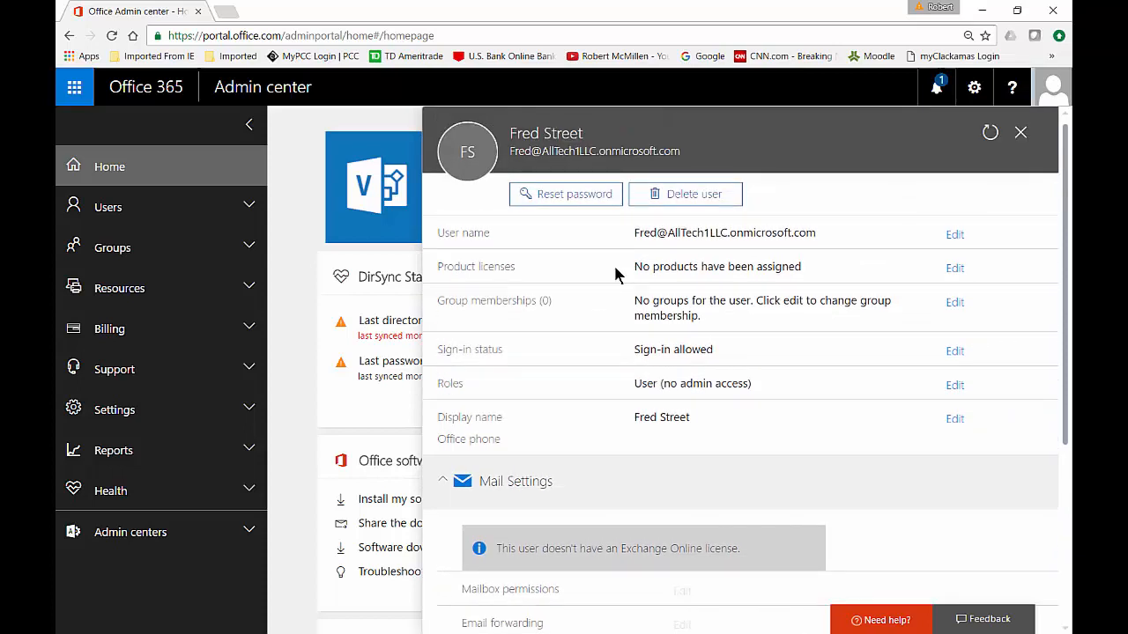
click(954, 268)
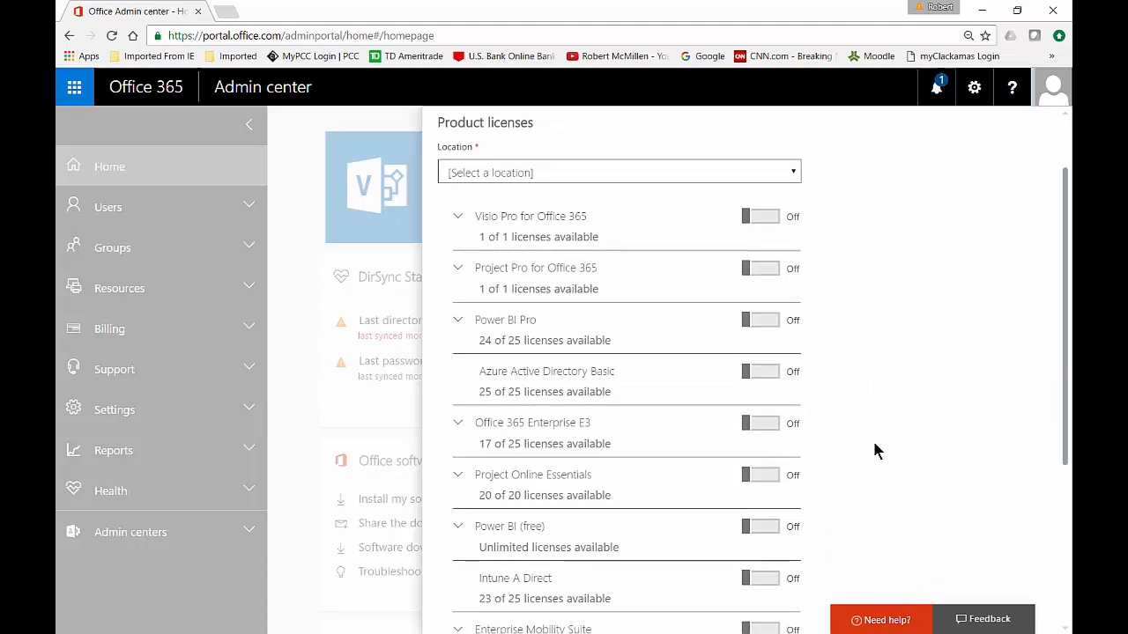
scroll(down, 3)
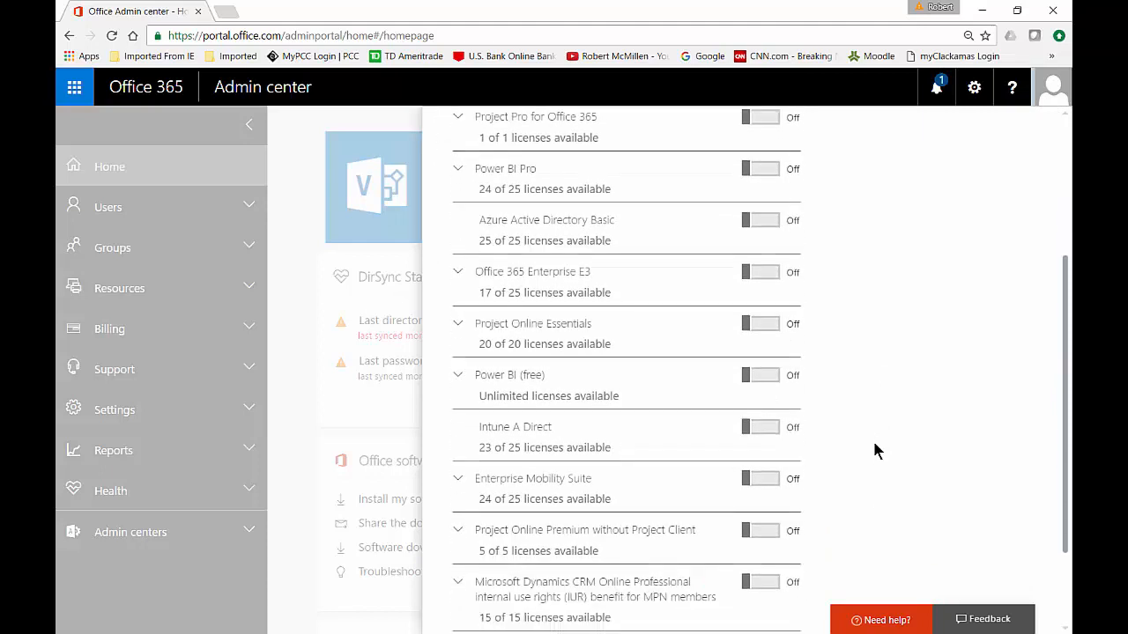
scroll(down, 3)
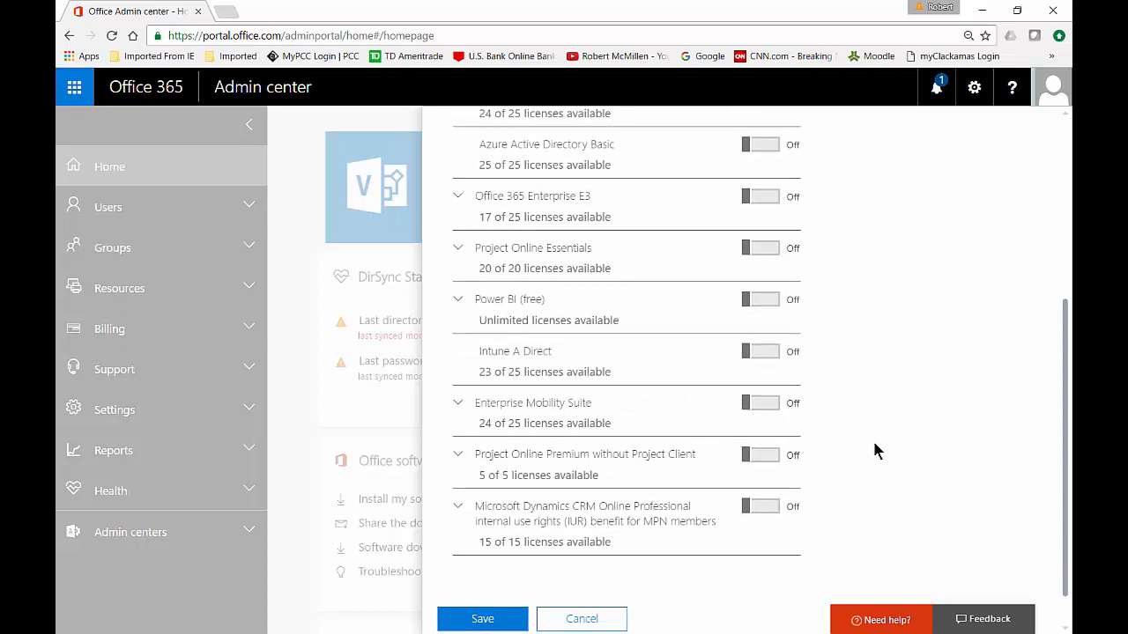
mouse_move(863, 385)
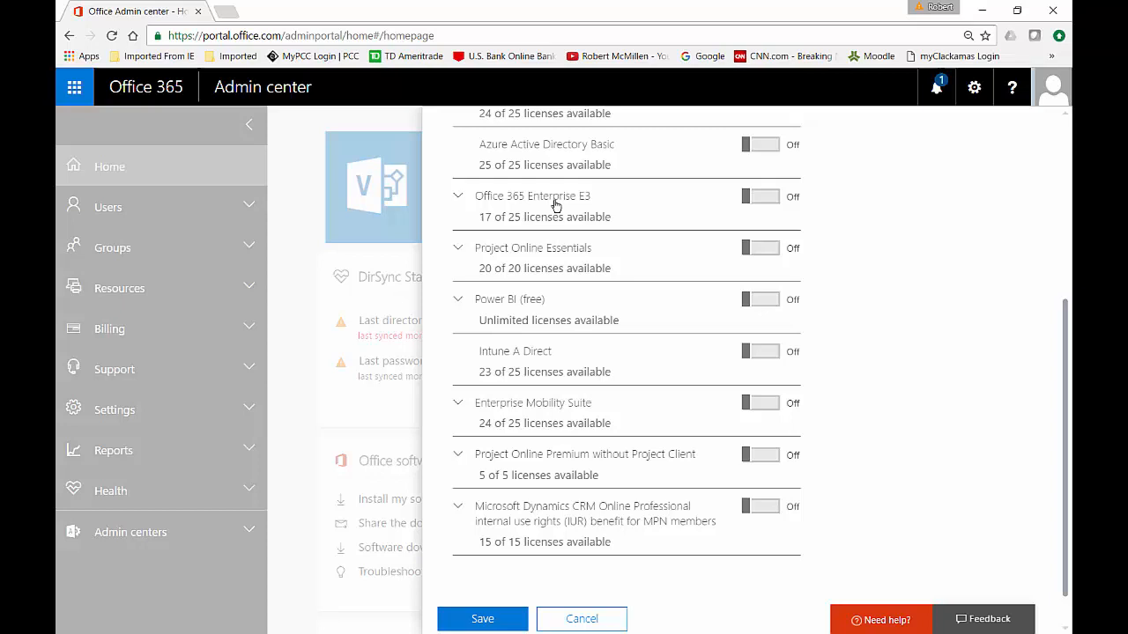
mouse_move(628, 204)
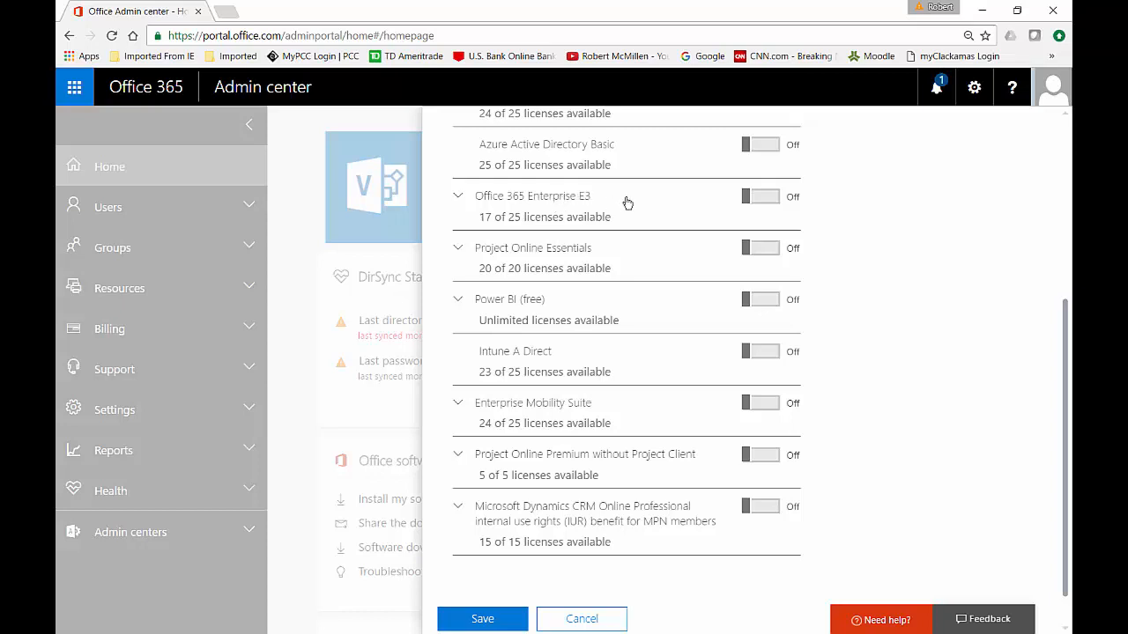
mouse_move(767, 200)
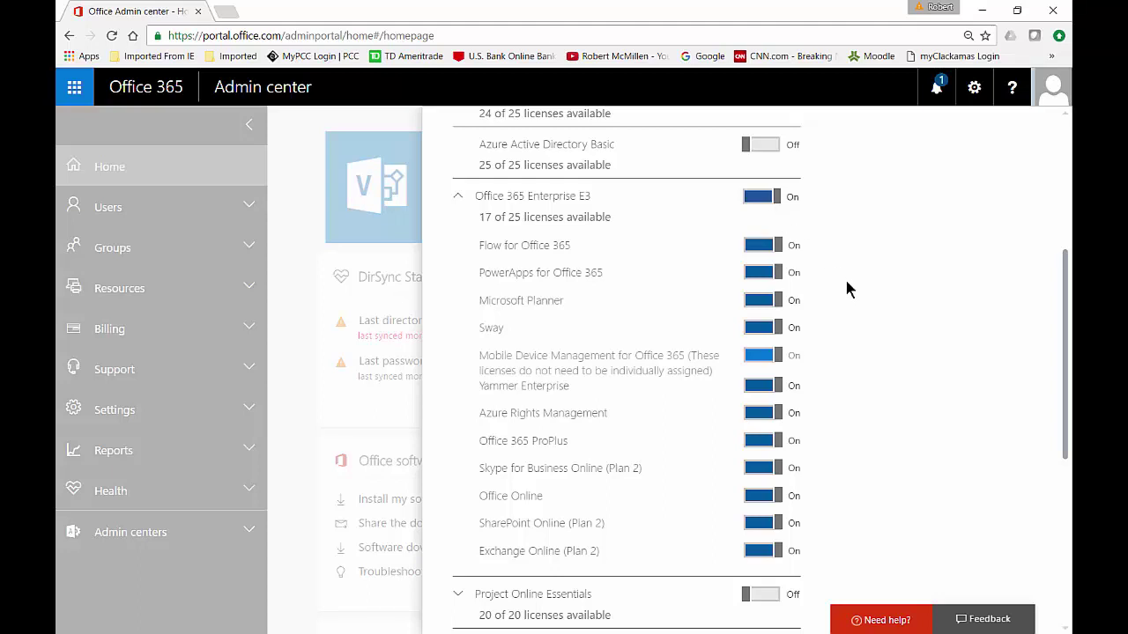
mouse_move(826, 267)
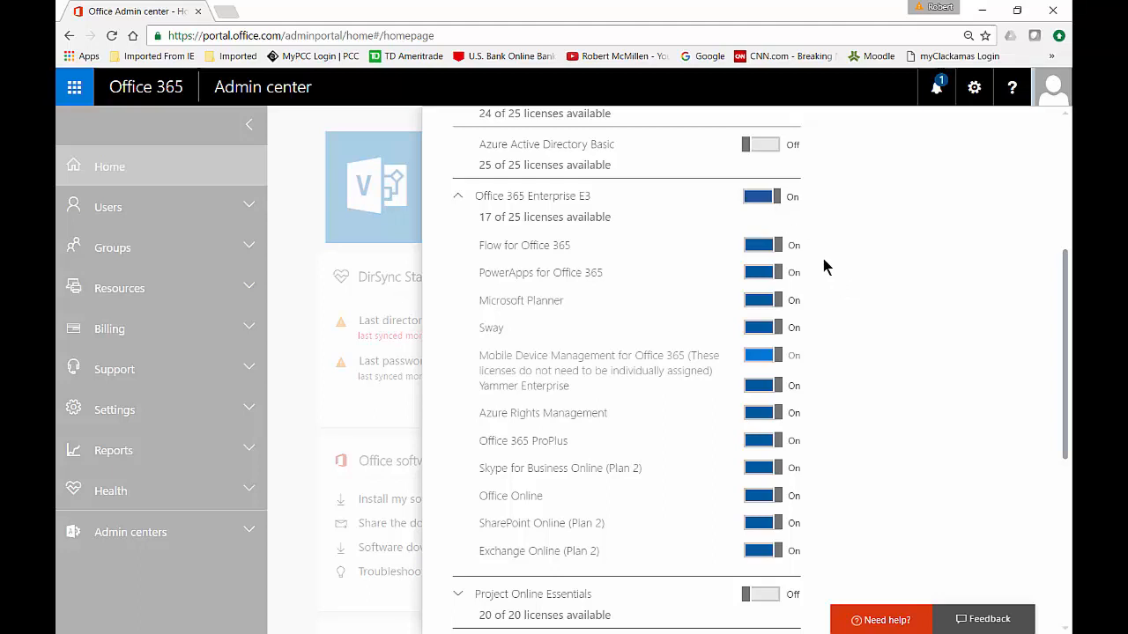
Scroll through Office 365 Enterprise E3's included services to confirm they are all on
scroll(down, 3)
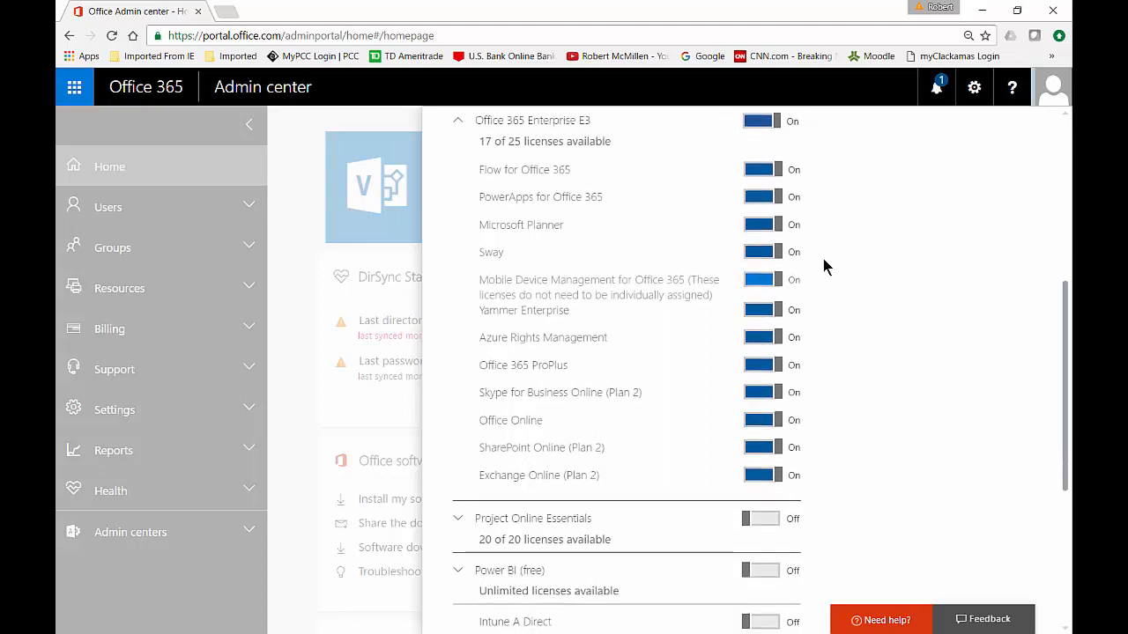
scroll(down, 3)
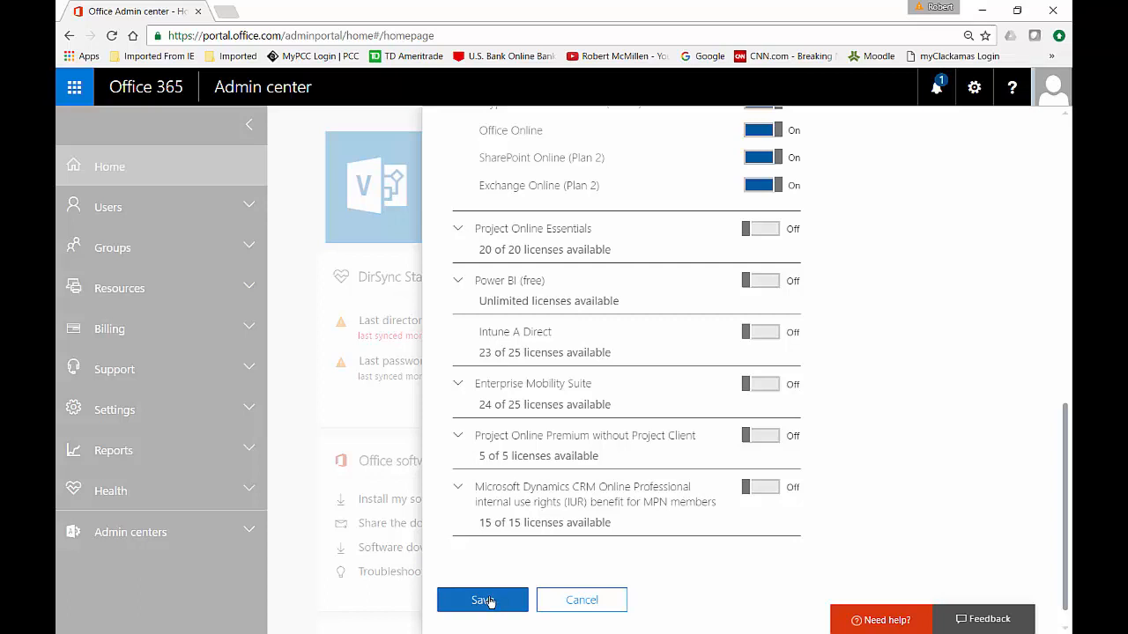
mouse_move(726, 437)
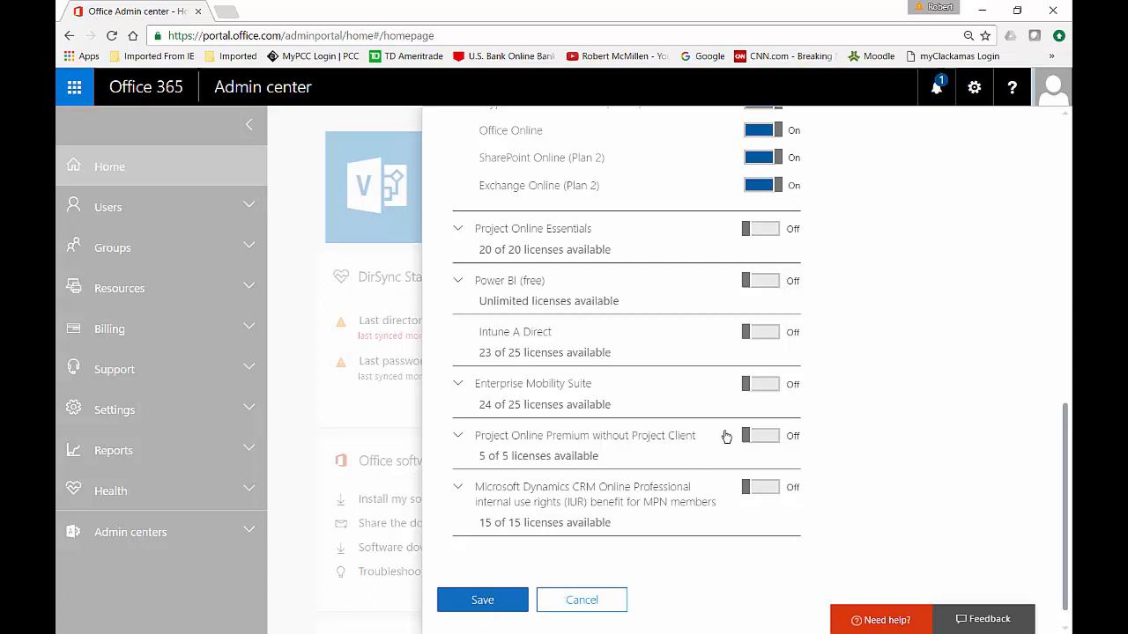
scroll(up, 3)
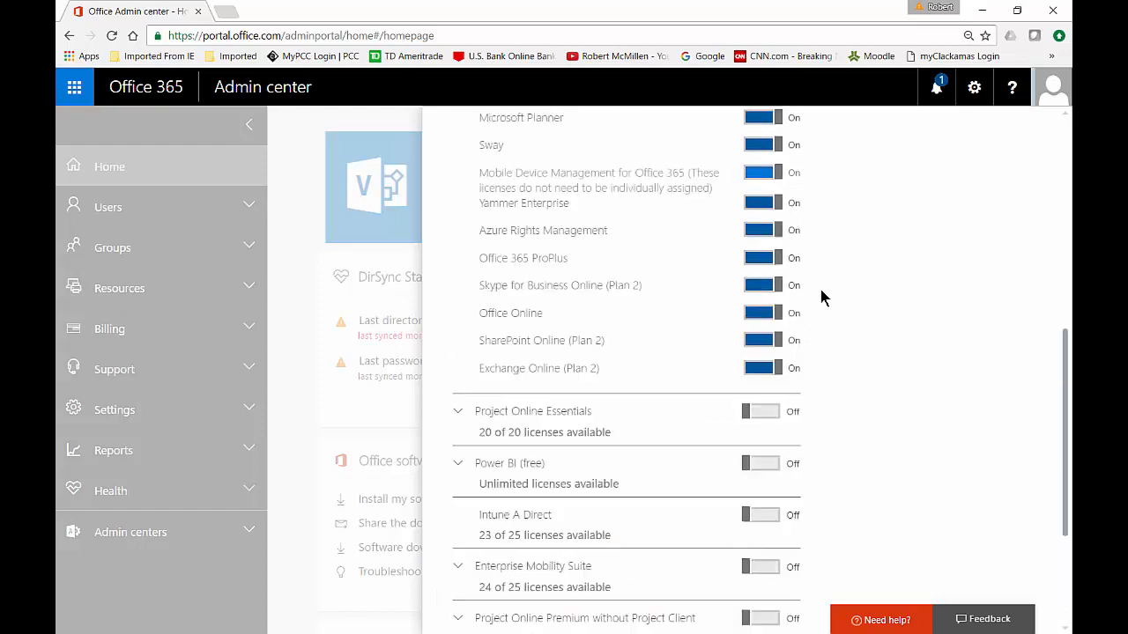
scroll(up, 3)
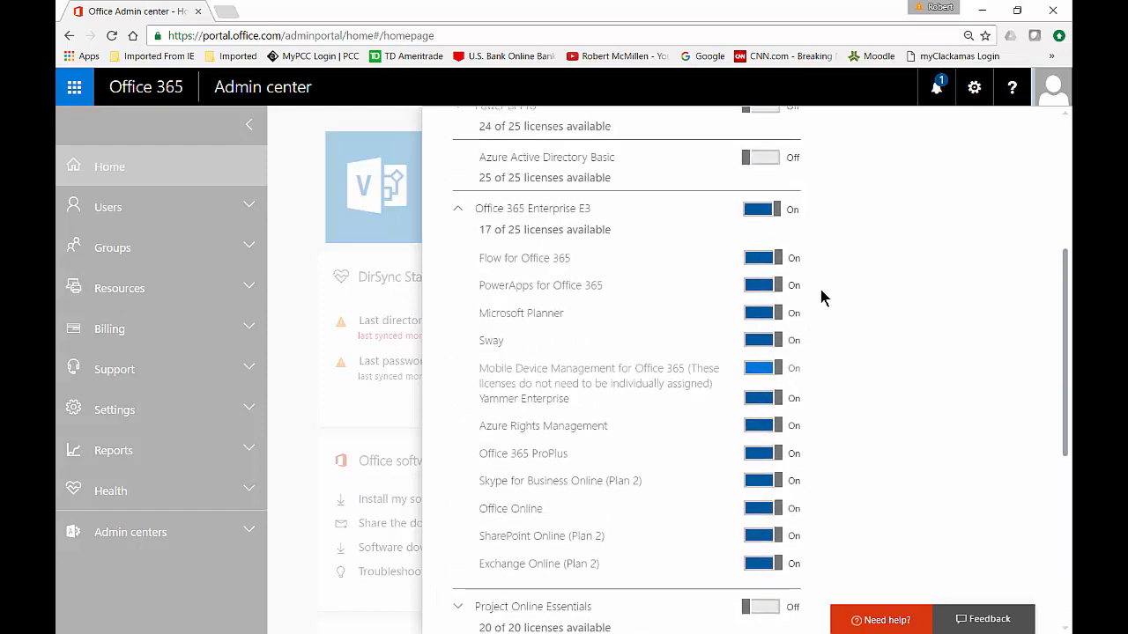